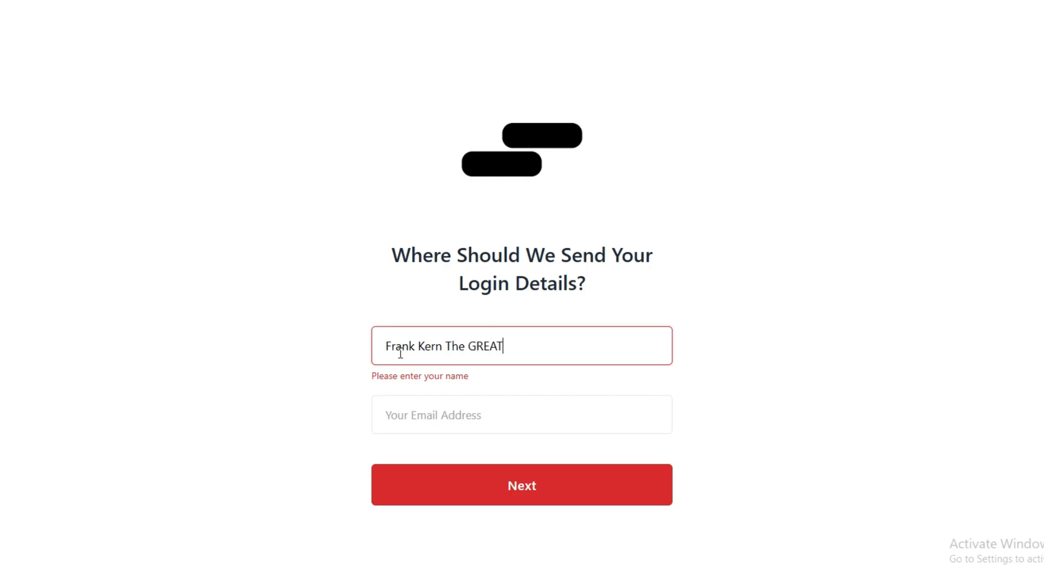
Step: Enter 'bestmarketingexpertaliv' into the login-details sign-up form
text(bestmarketingexpertaliv)
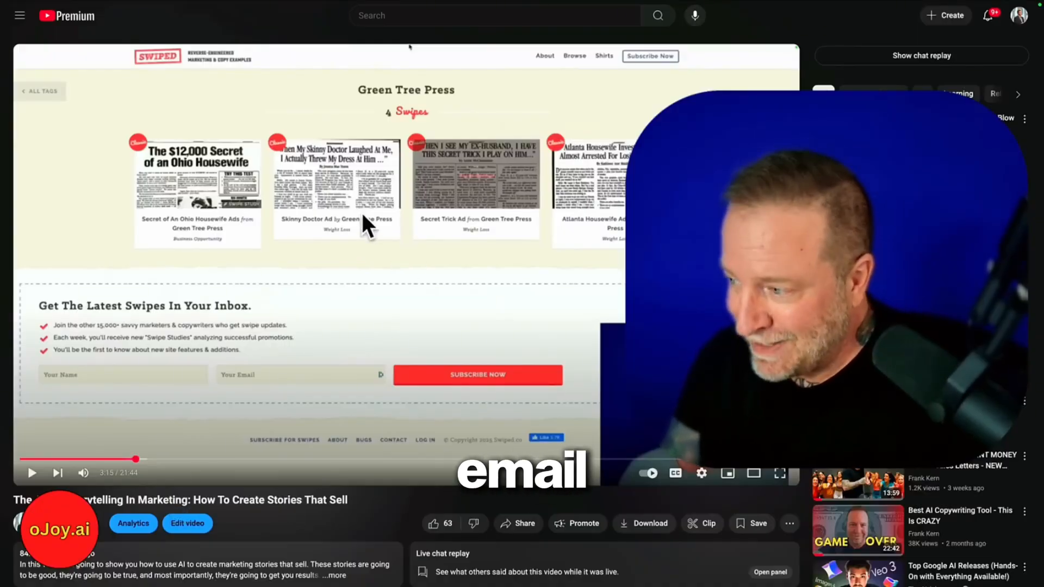
mouse_move(591, 119)
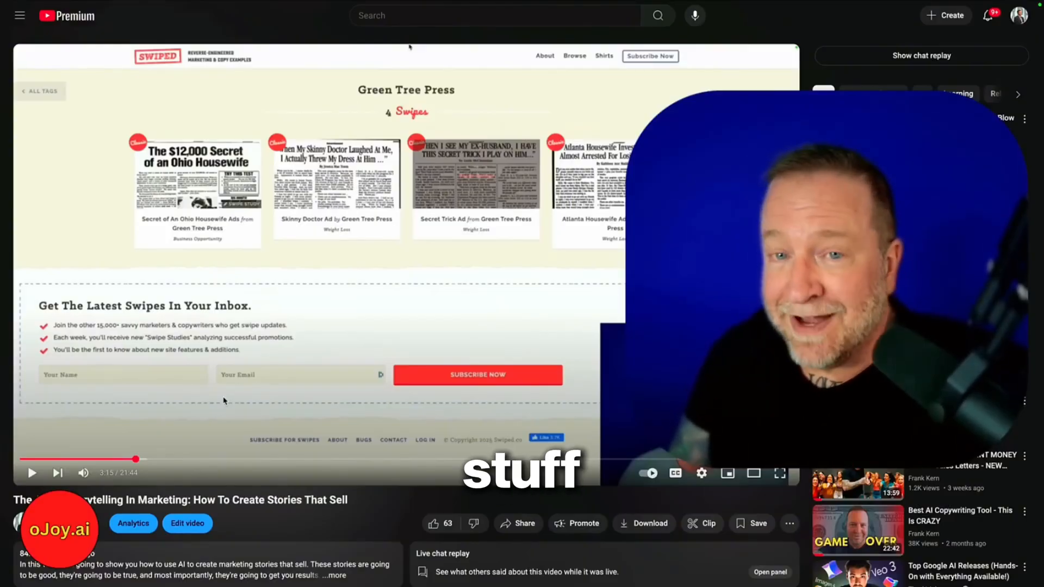
mouse_move(191, 371)
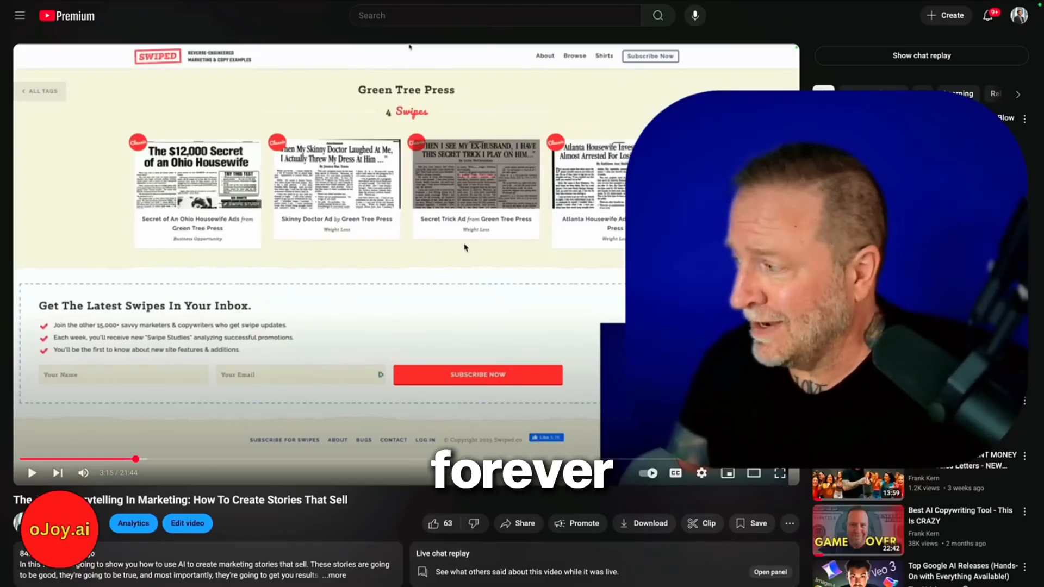
Step: Scroll through the storytelling video's transcript to its final lines
scroll(down, 3)
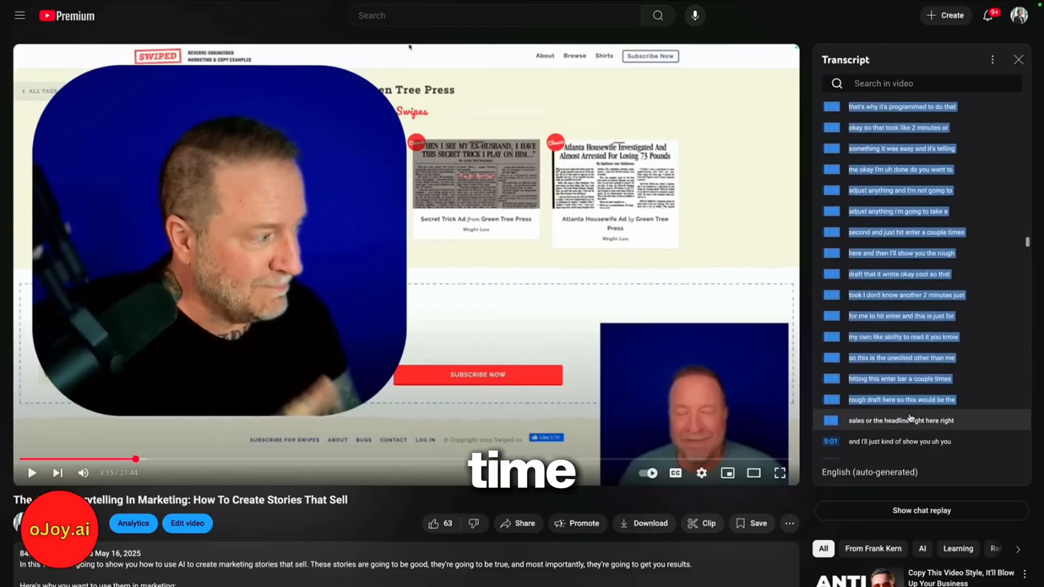
scroll(down, 3)
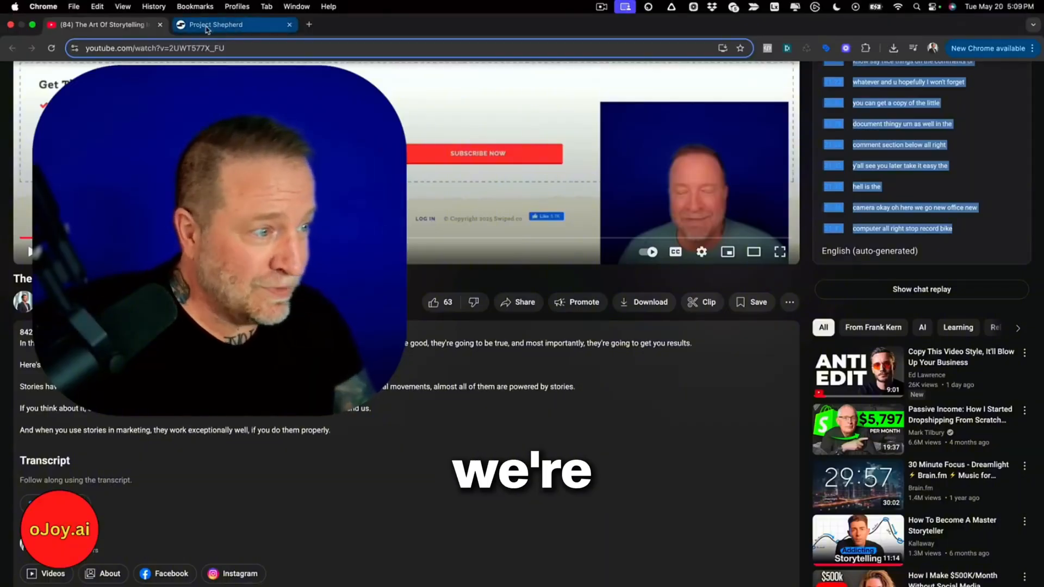
Step: Send Project Shepherd a dictated study-only prompt, 'TRANSCRIPTS:' and the pasted transcript
click(234, 24)
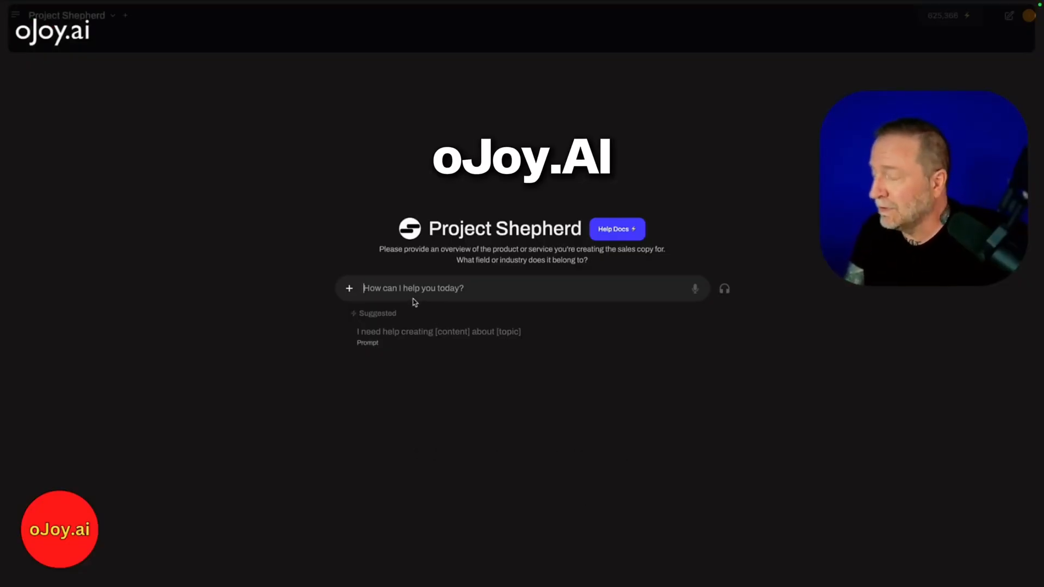
mouse_move(694, 289)
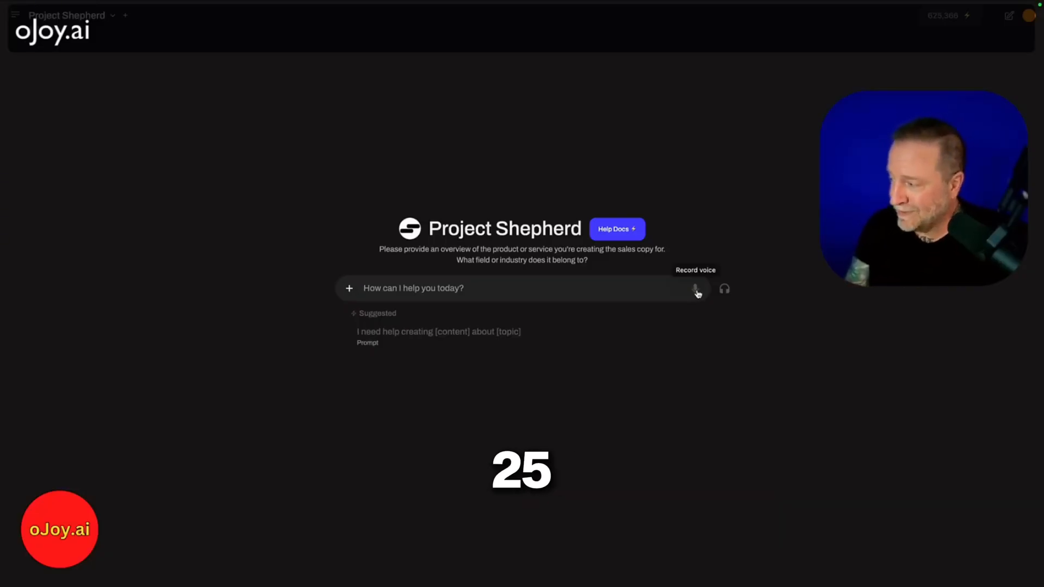
click(696, 288)
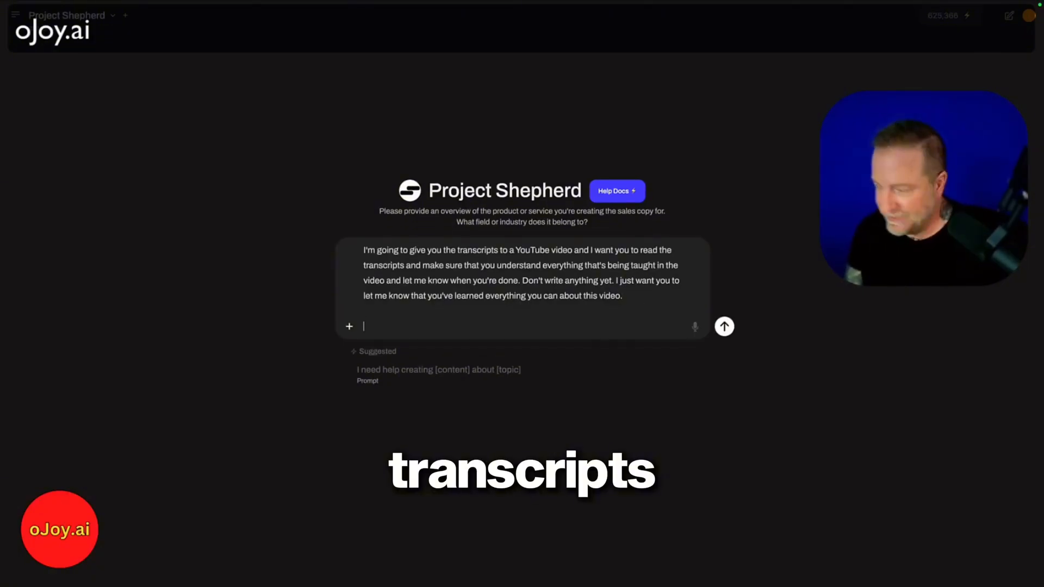
text(TRANSCRIPTS:)
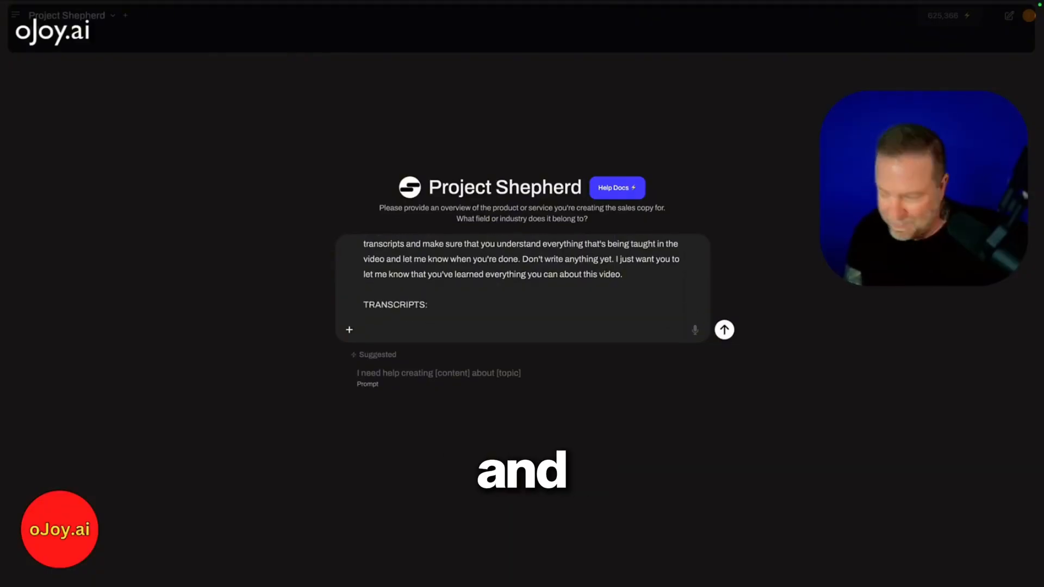
click(723, 329)
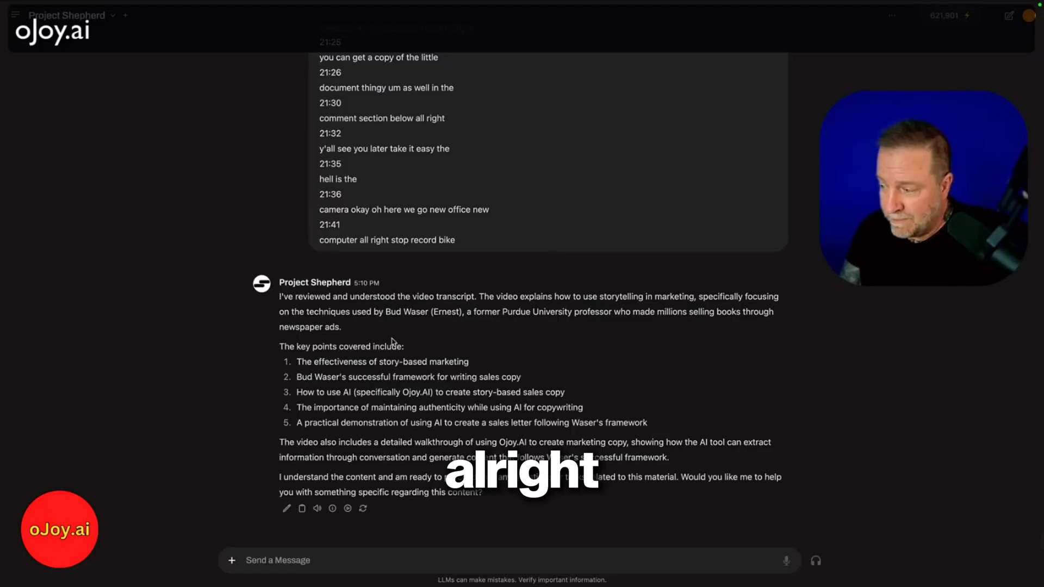
mouse_move(787, 560)
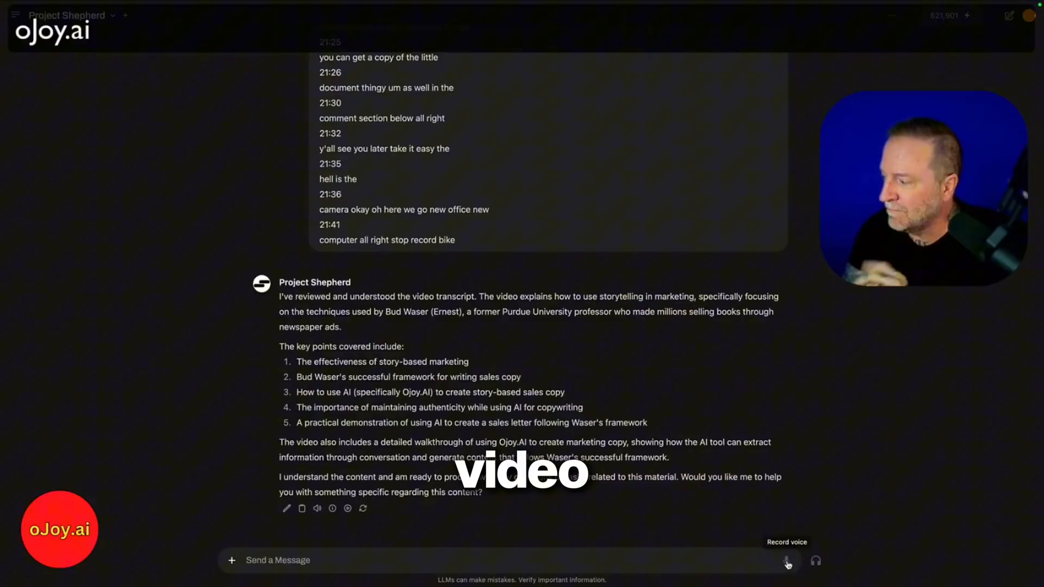
Step: Dictate a request for a marketer-style outline of every viewer benefit
click(787, 560)
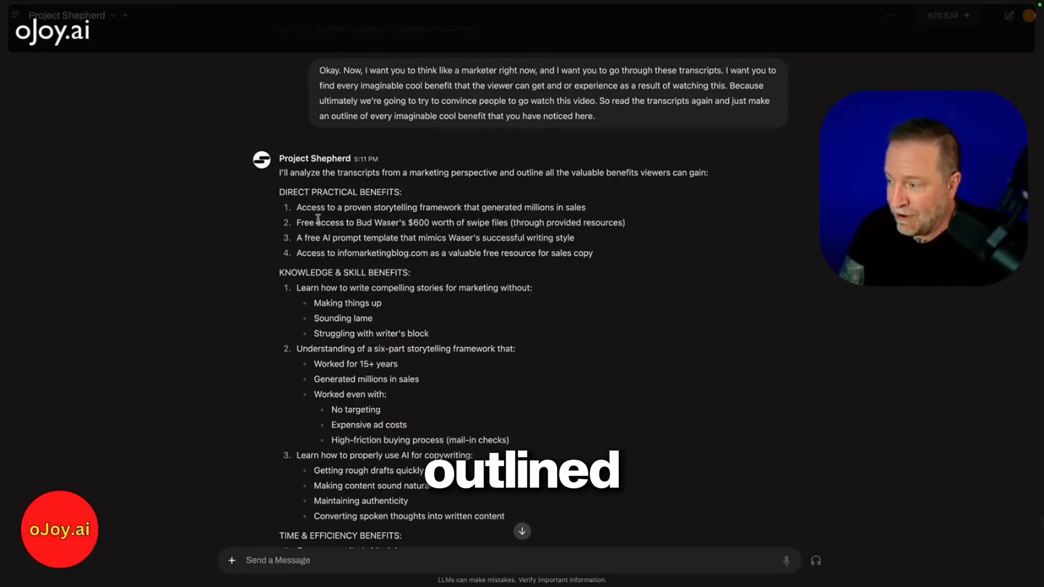
Step: Review the benefits outline, then dictate a request for timestamped key learnings
scroll(down, 3)
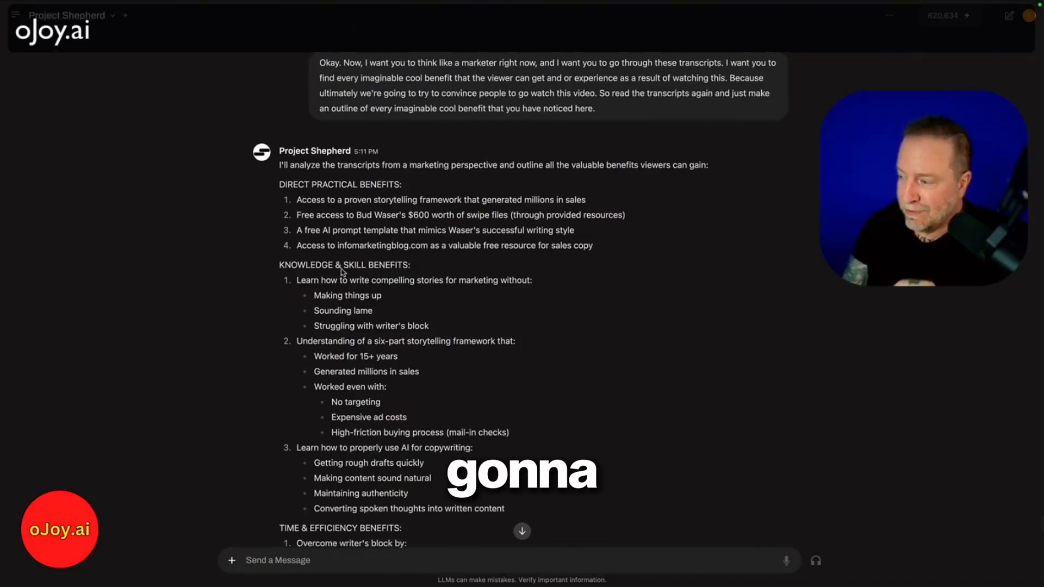
scroll(down, 3)
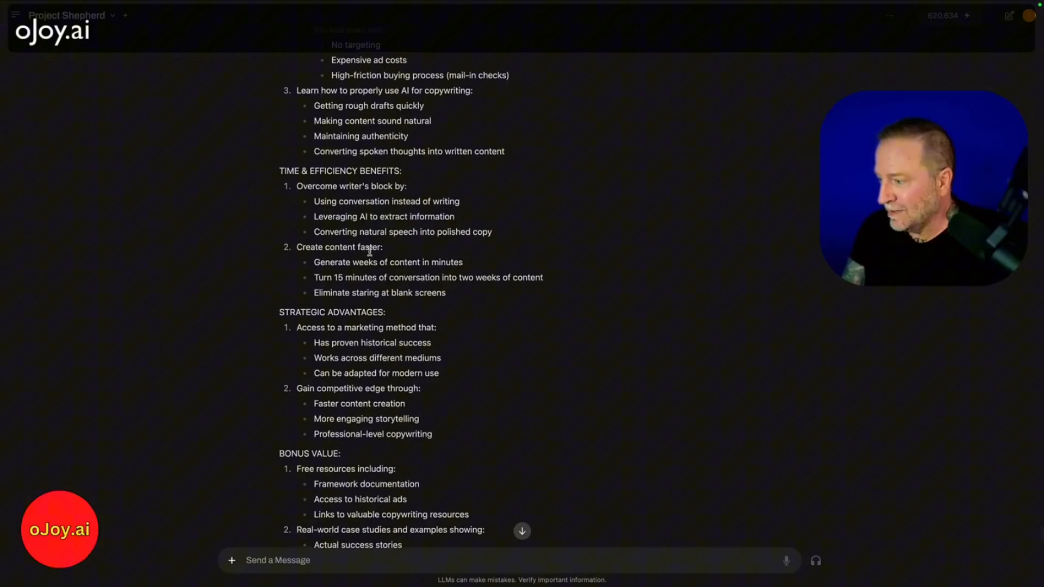
scroll(down, 3)
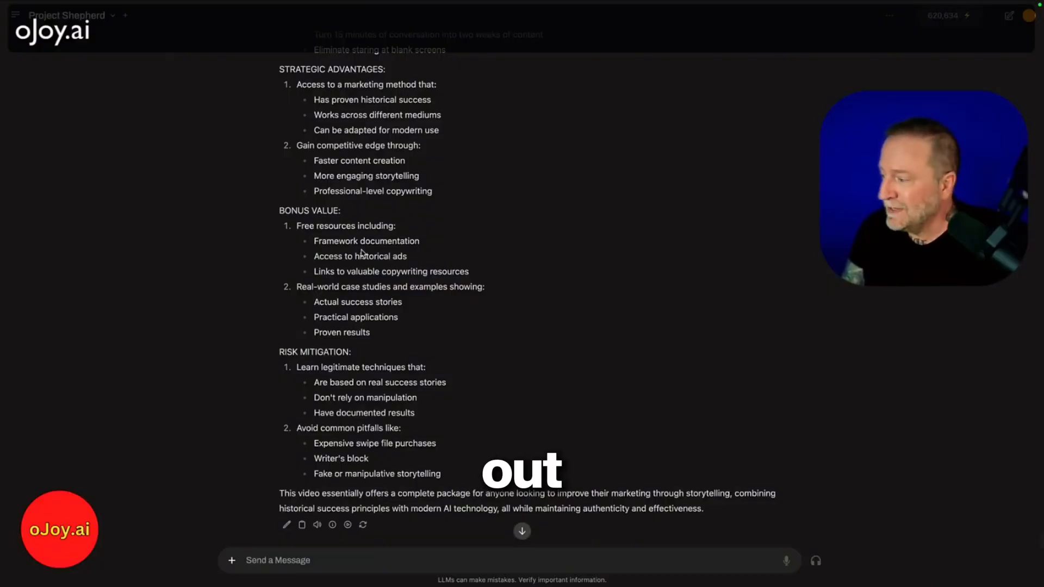
mouse_move(788, 562)
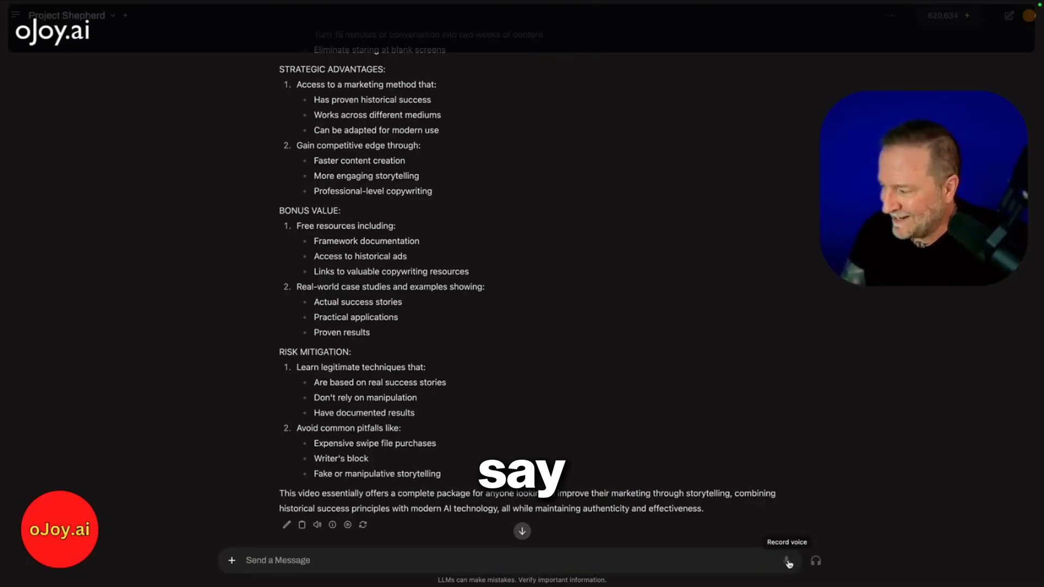
click(788, 560)
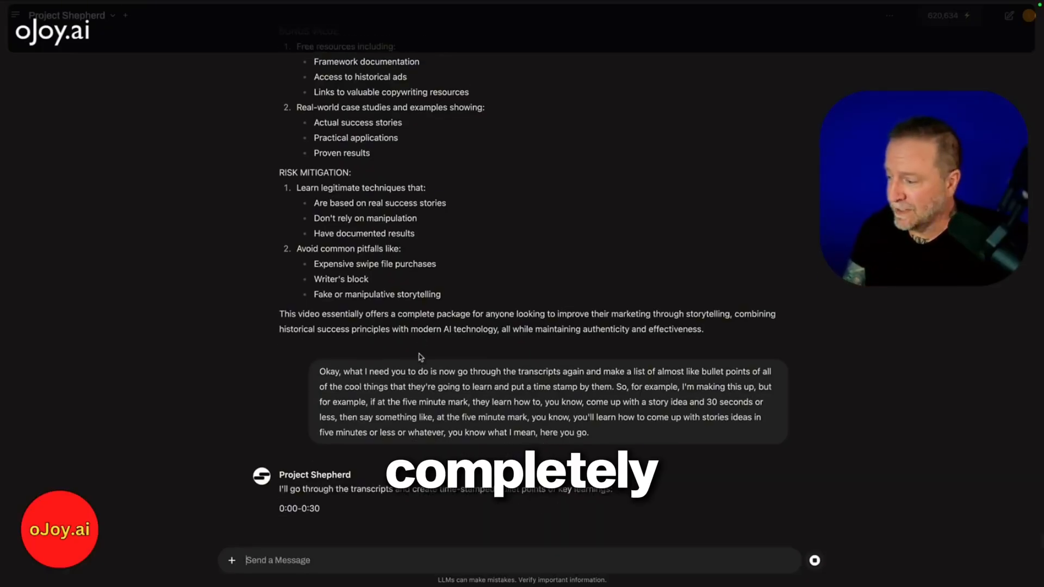
Step: Scroll through the time-stamped key-learnings list to its closing summary
scroll(down, 3)
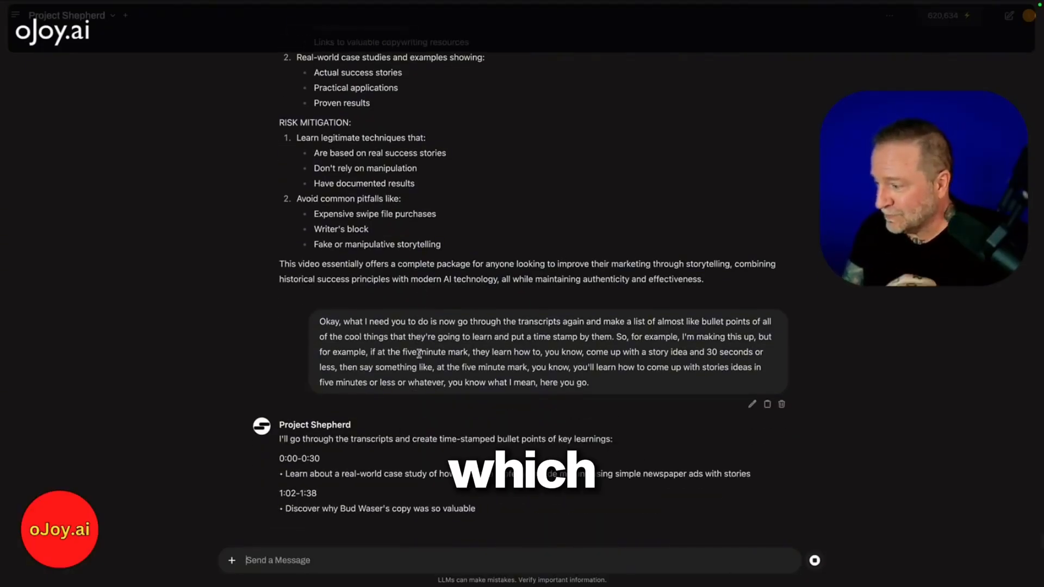
scroll(down, 3)
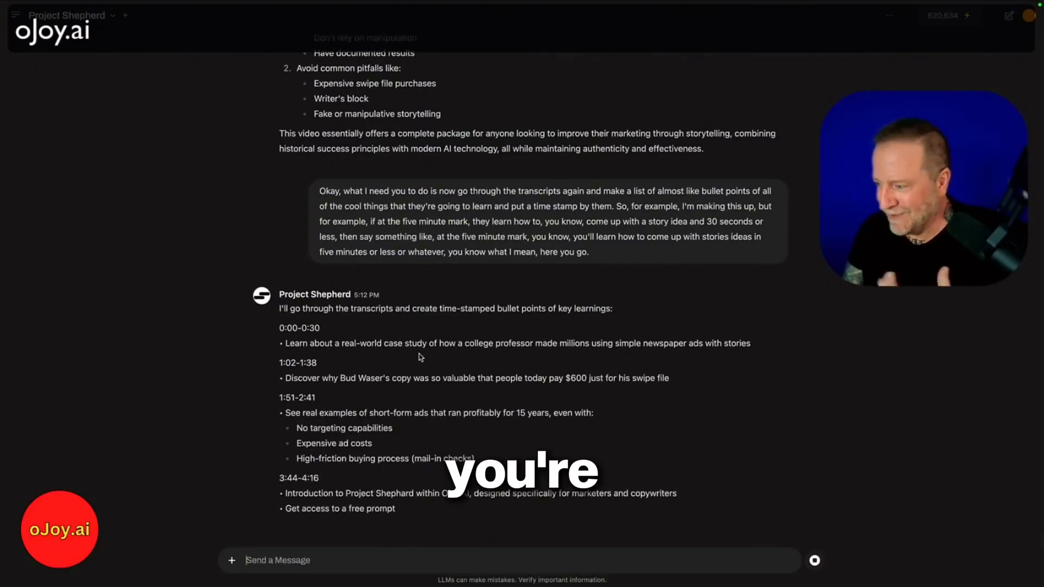
scroll(down, 3)
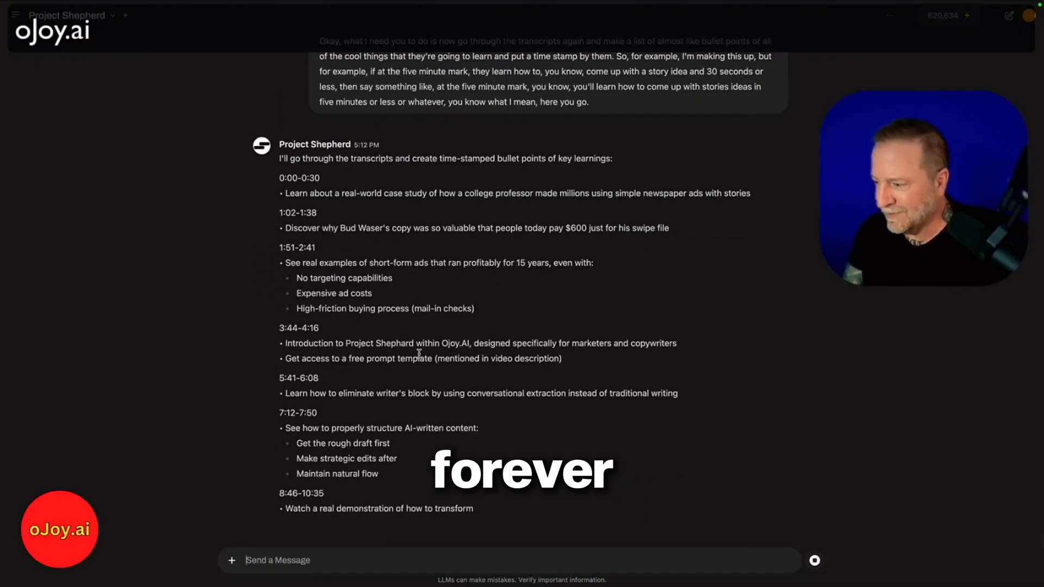
scroll(down, 3)
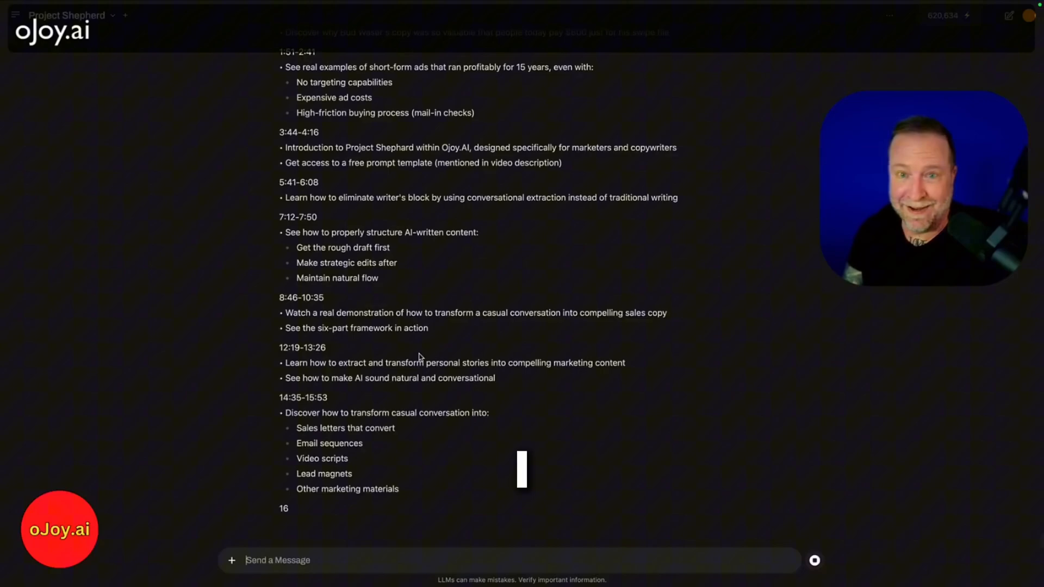
scroll(down, 3)
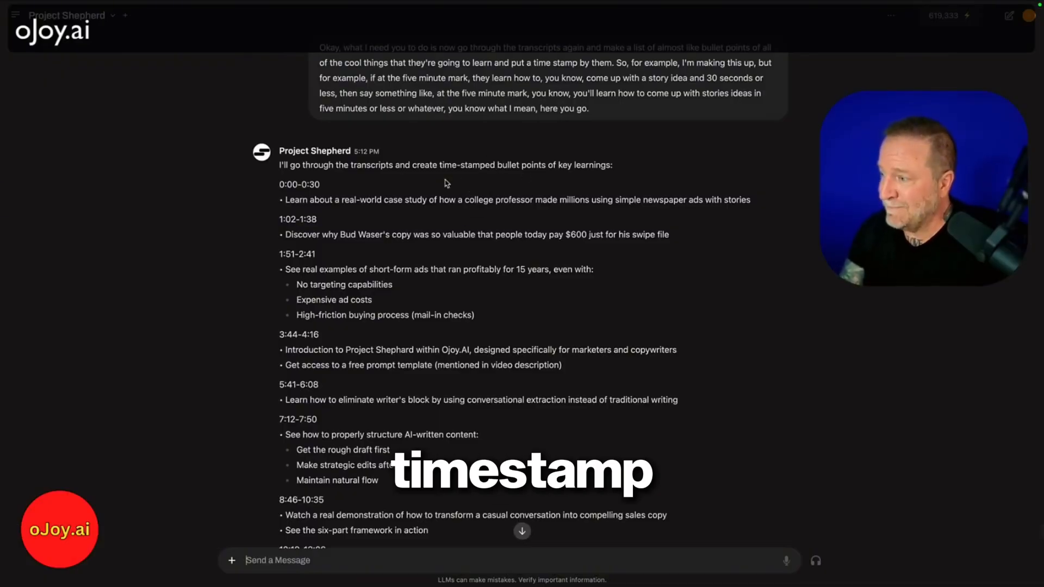
scroll(down, 3)
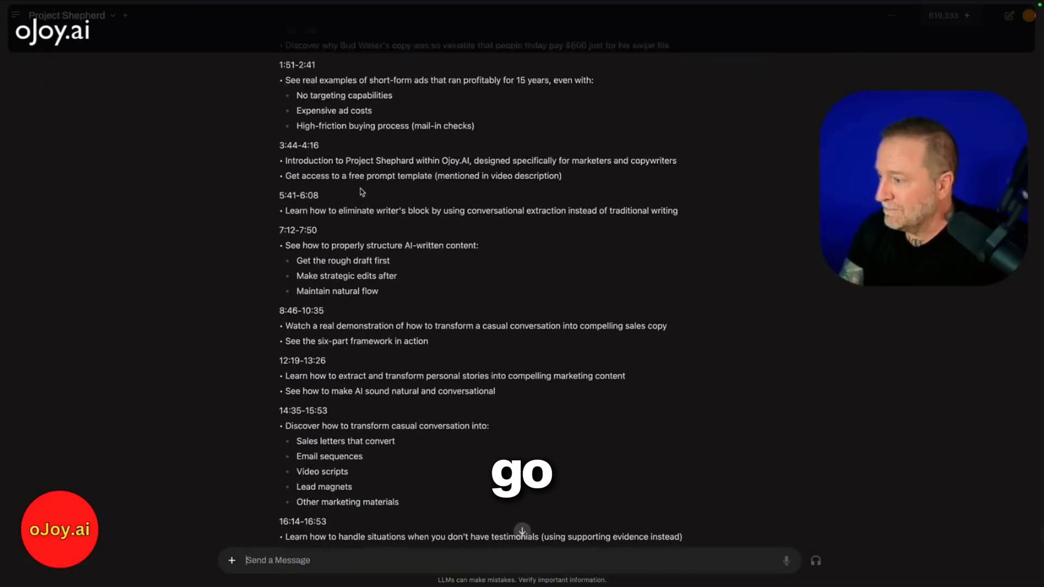
scroll(down, 3)
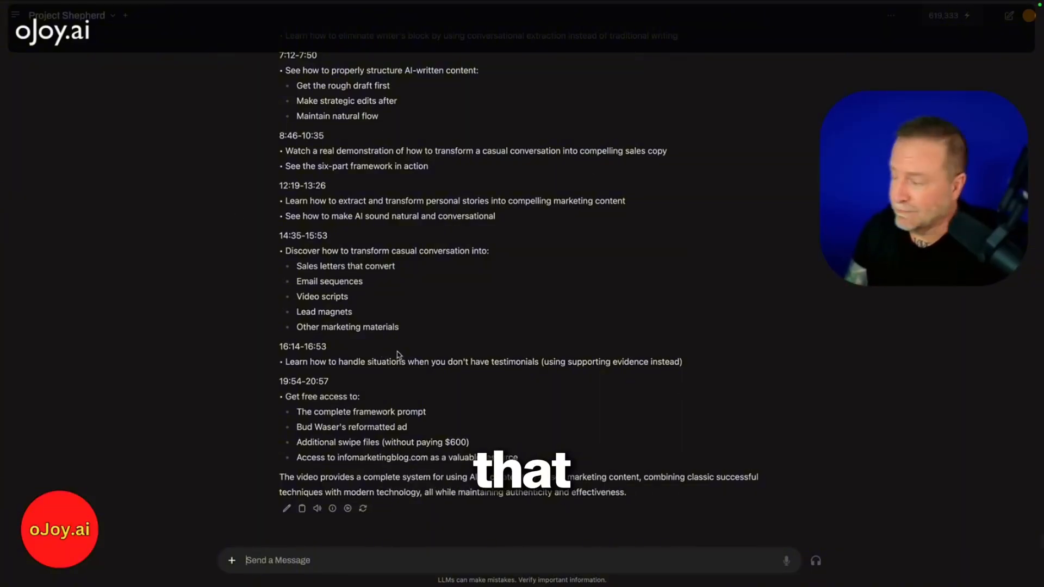
mouse_move(786, 562)
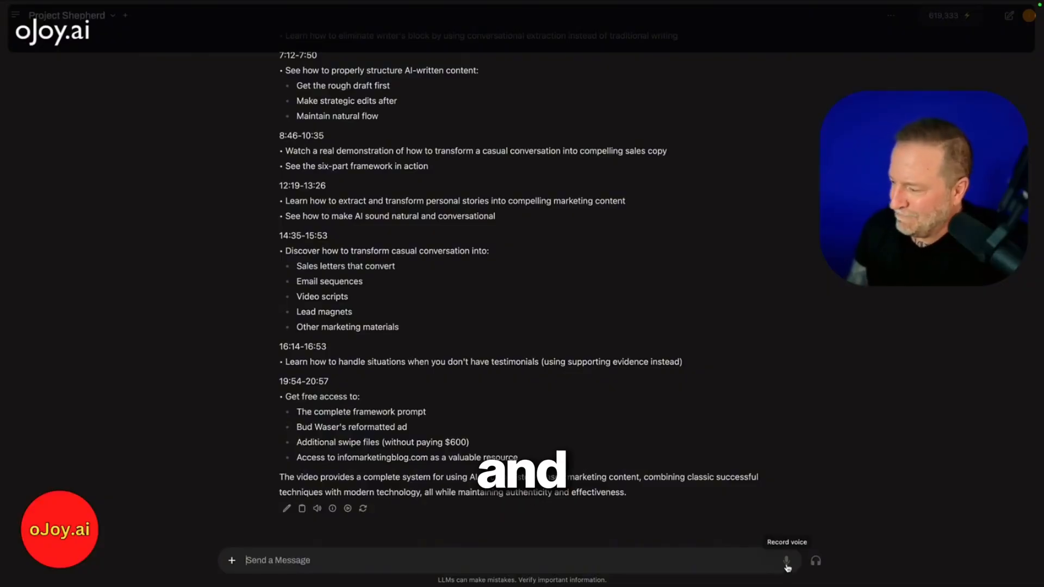
Step: Dictate a subscriber email request promoting the video and scroll through the draft
click(787, 560)
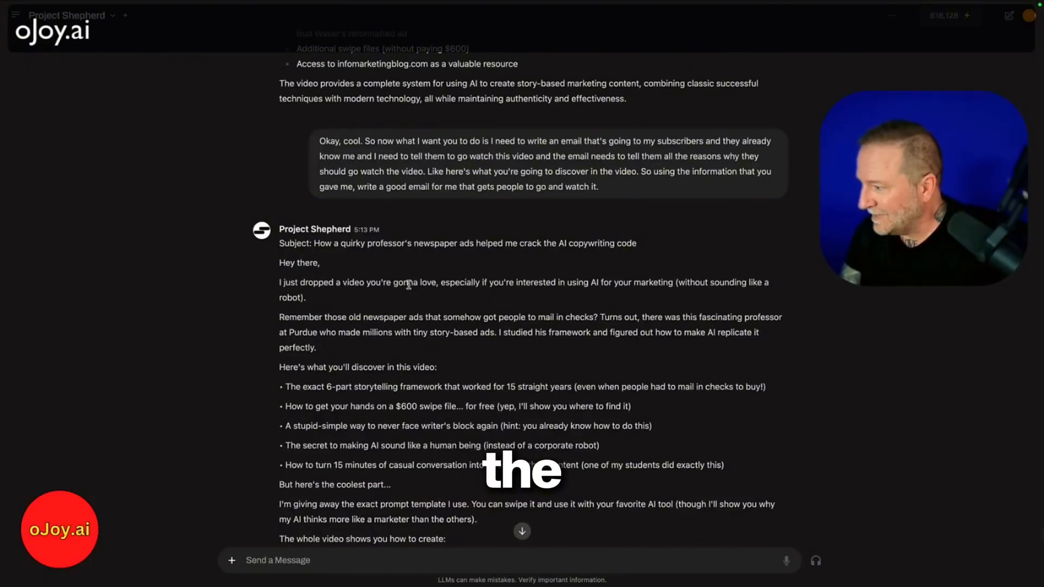
scroll(down, 3)
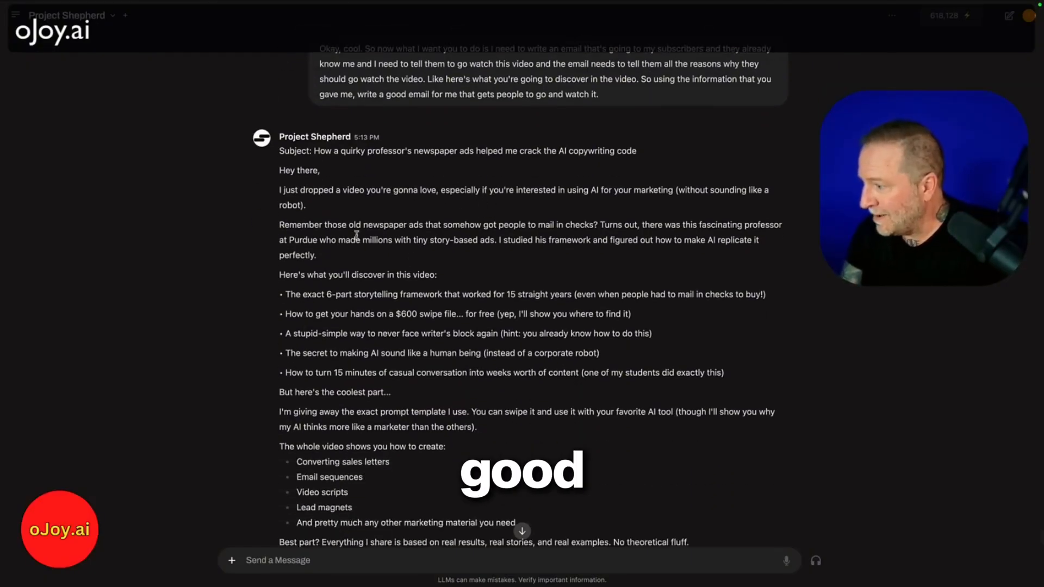
scroll(down, 3)
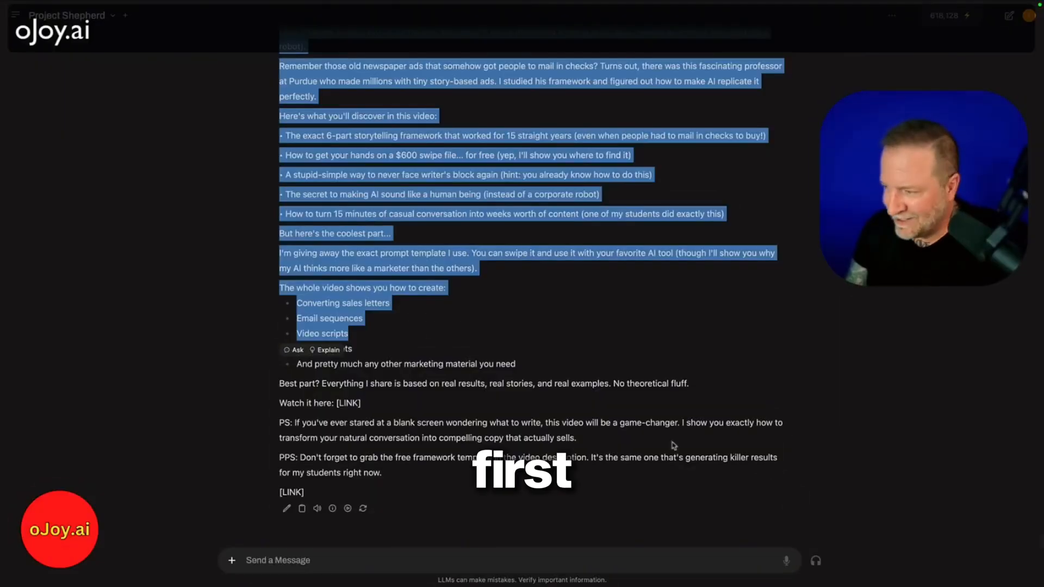
mouse_move(787, 560)
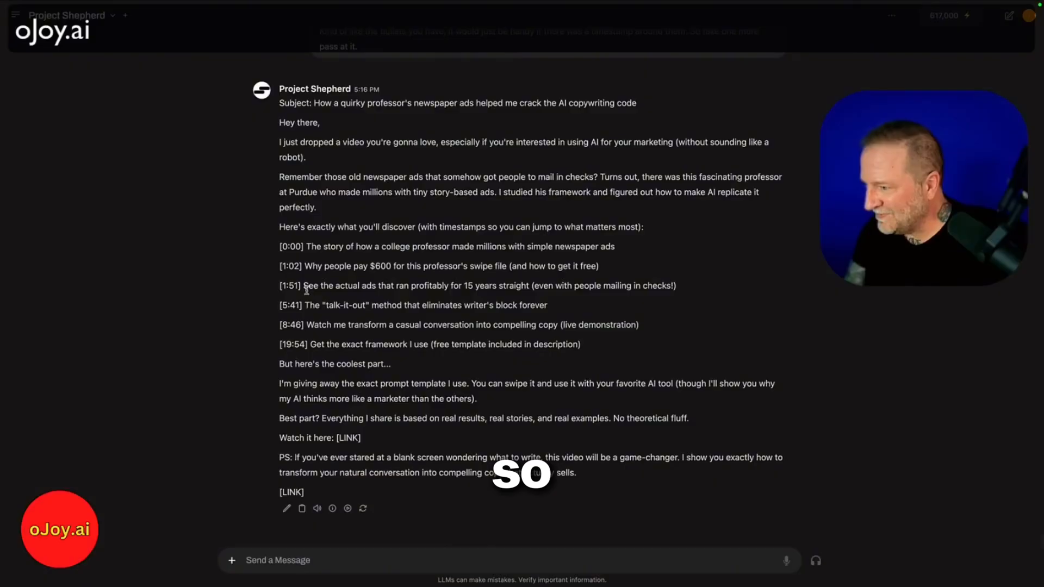
mouse_move(792, 563)
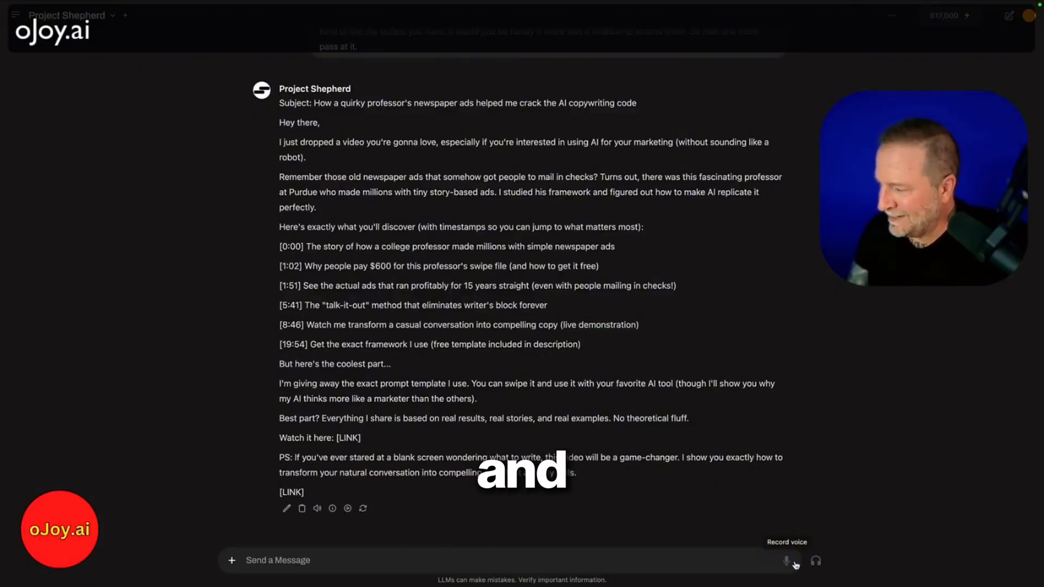
Step: Request five more timestamped benefits, then begin dictating a follow-up-emails request
click(787, 560)
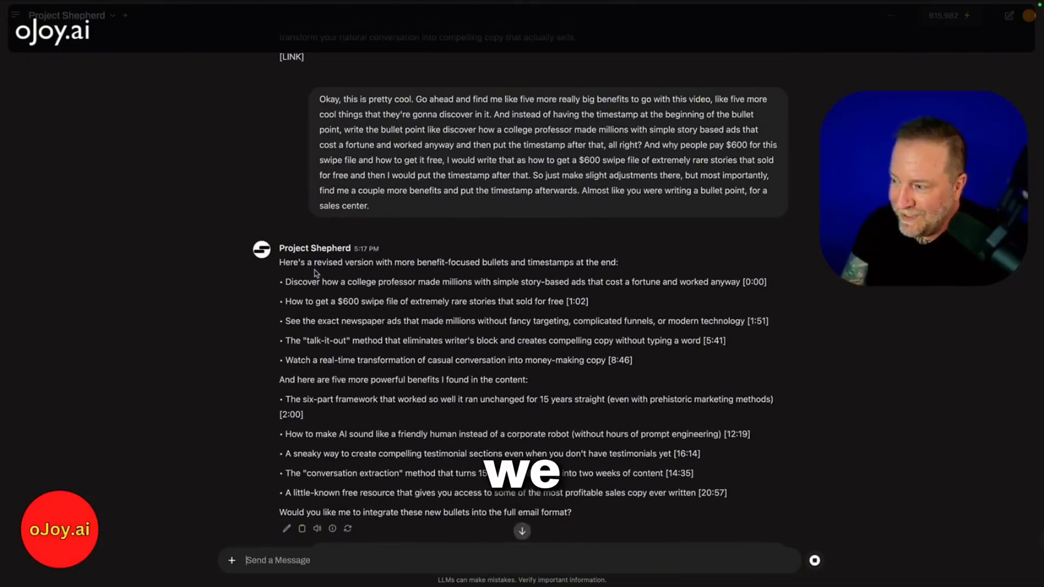
mouse_move(341, 270)
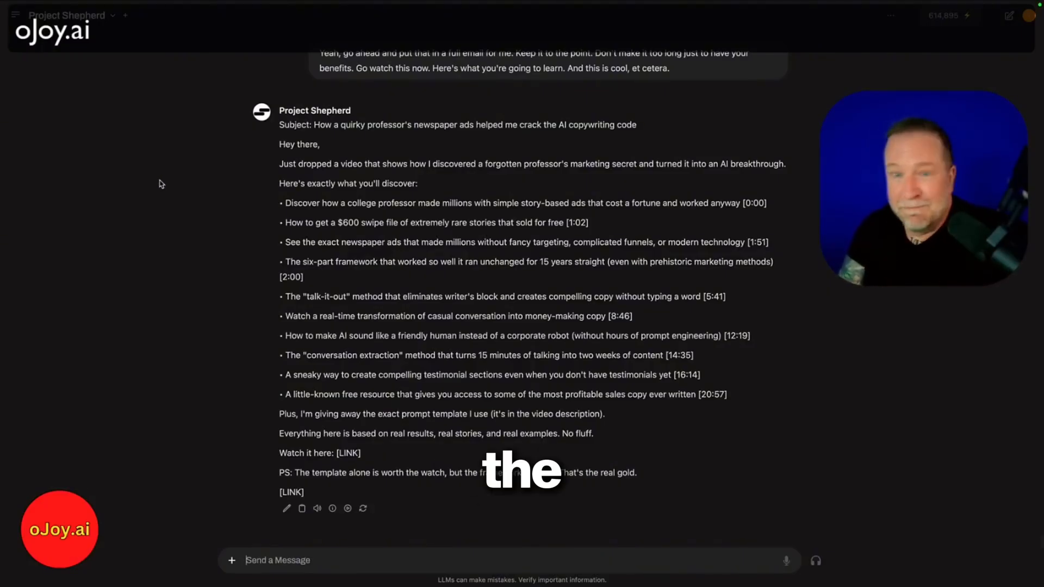
mouse_move(788, 567)
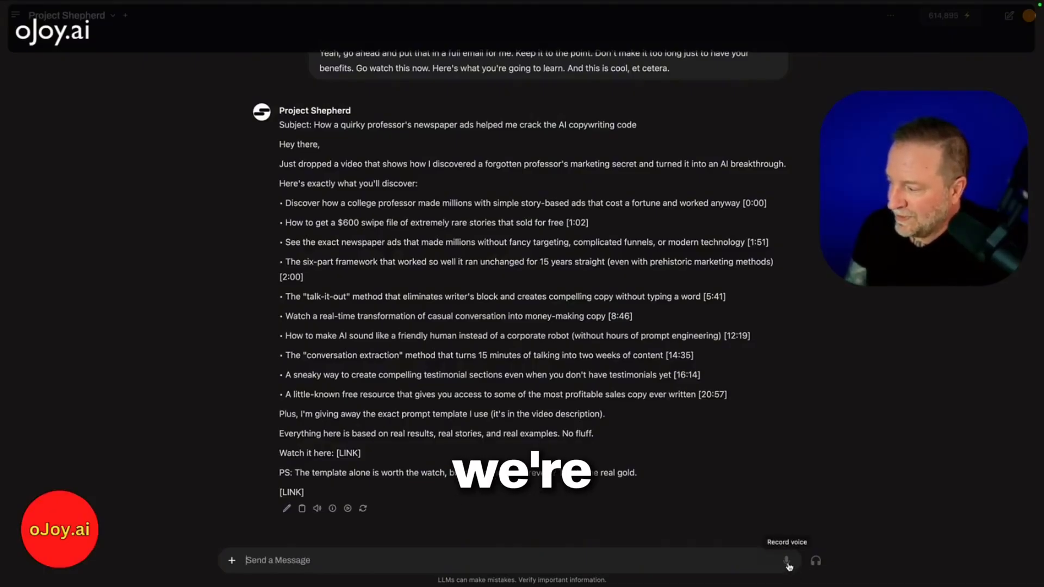
click(787, 560)
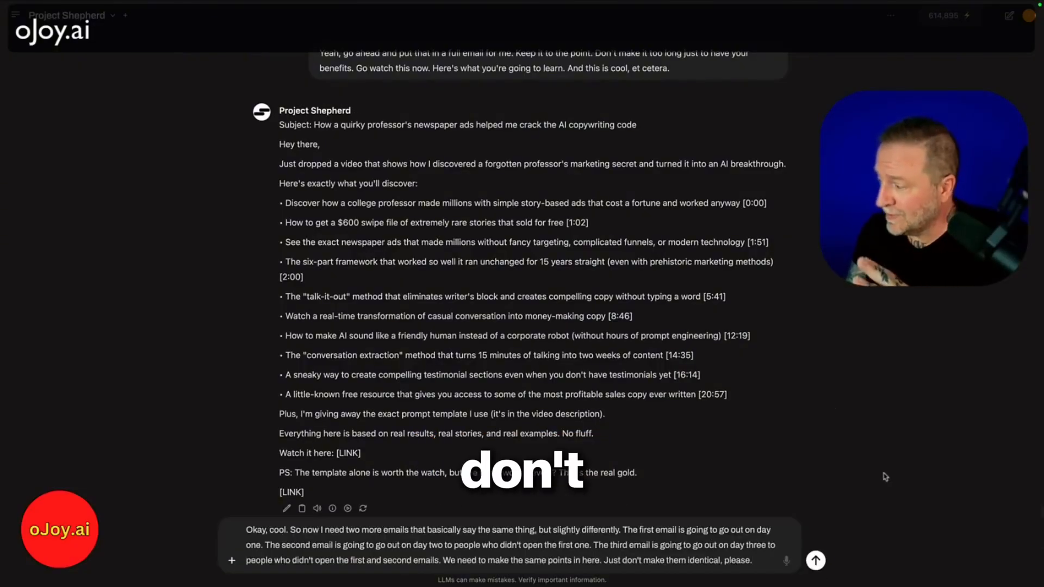
click(816, 560)
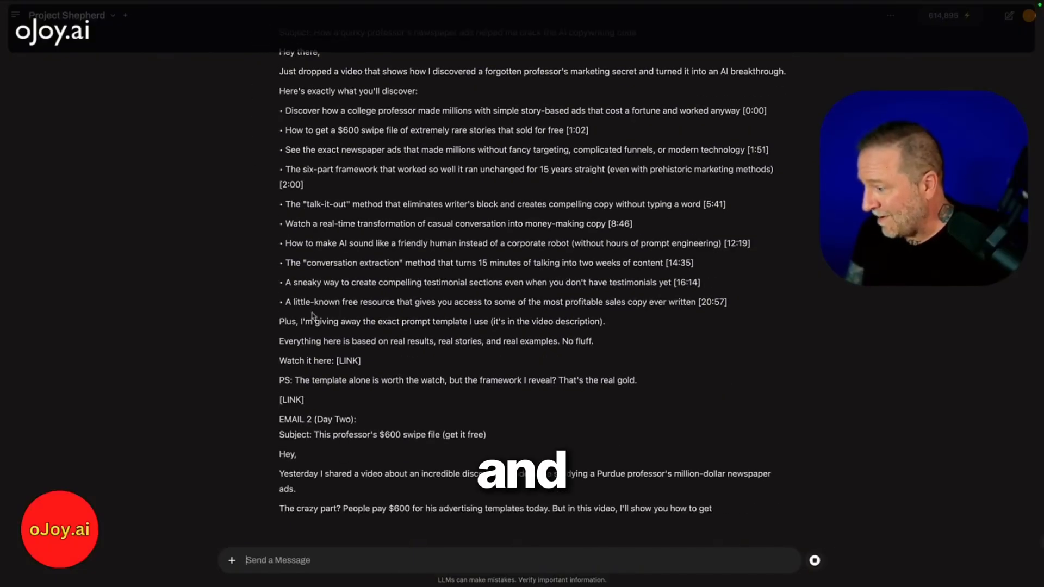
scroll(down, 3)
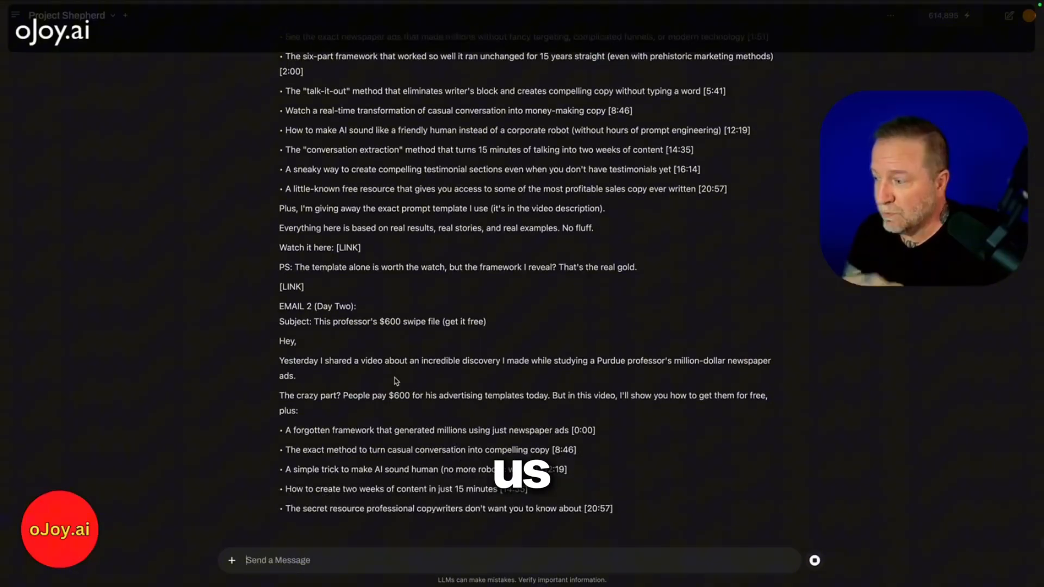
scroll(down, 3)
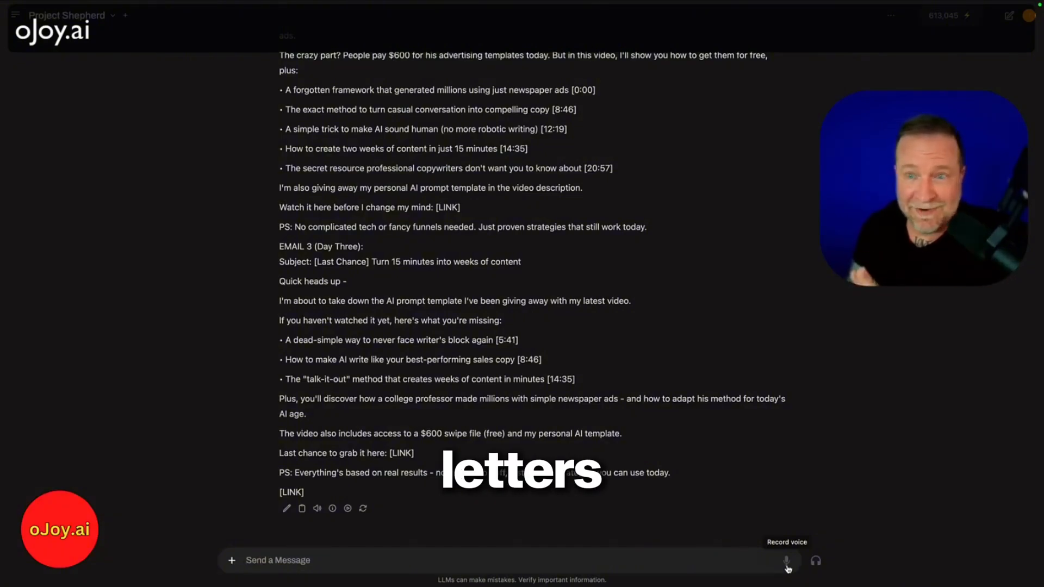
Step: Dictate a request for five aggressive, curiosity-driven subject lines per email
click(786, 565)
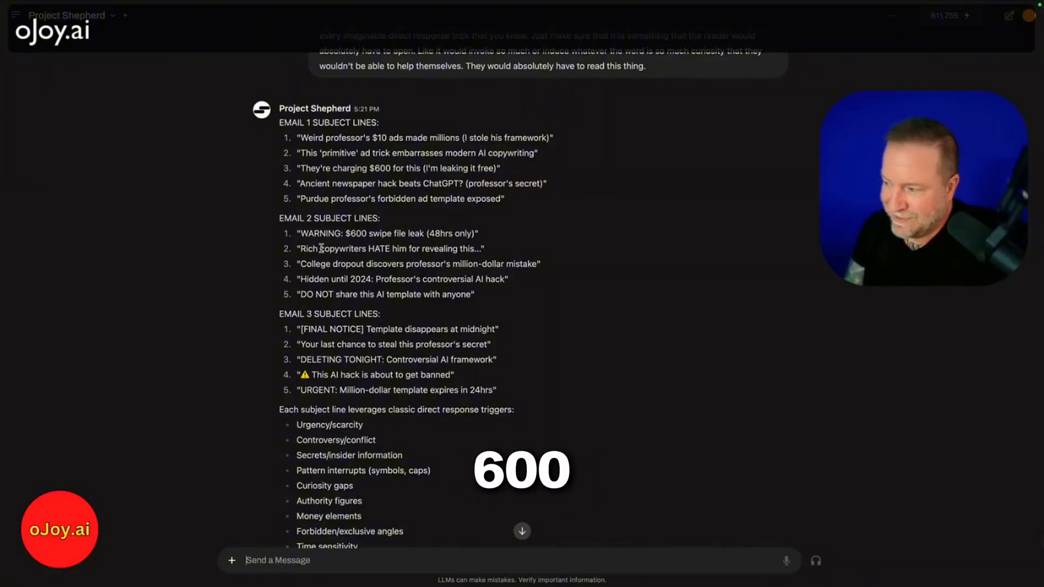
Step: Choose each email's subject line, giving Email 3 'Your last chance to steal this professor's secret'
scroll(down, 3)
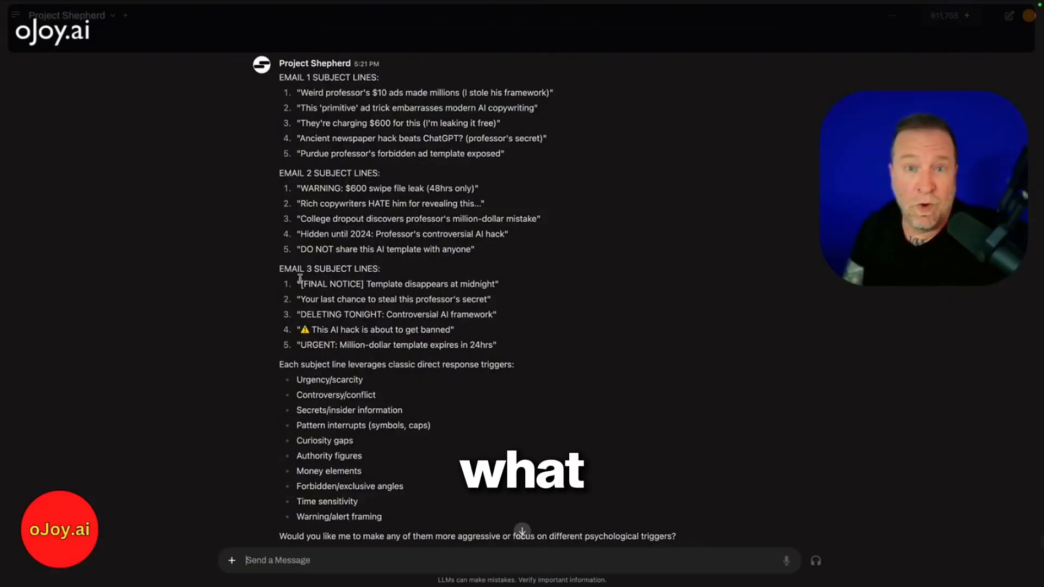
click(786, 560)
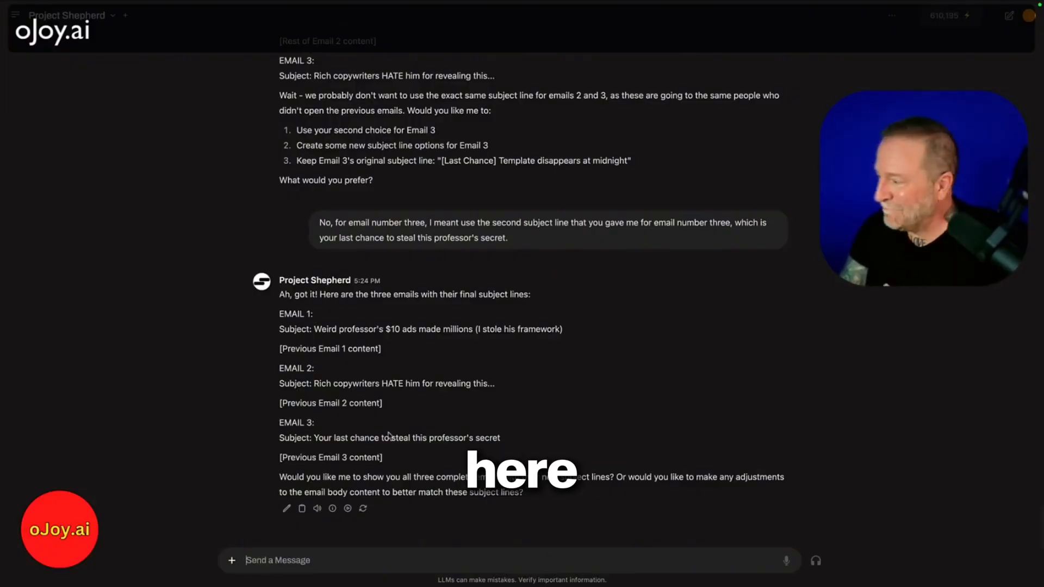
Step: Dictate and send the request to rewrite each email to match its subject line
click(815, 560)
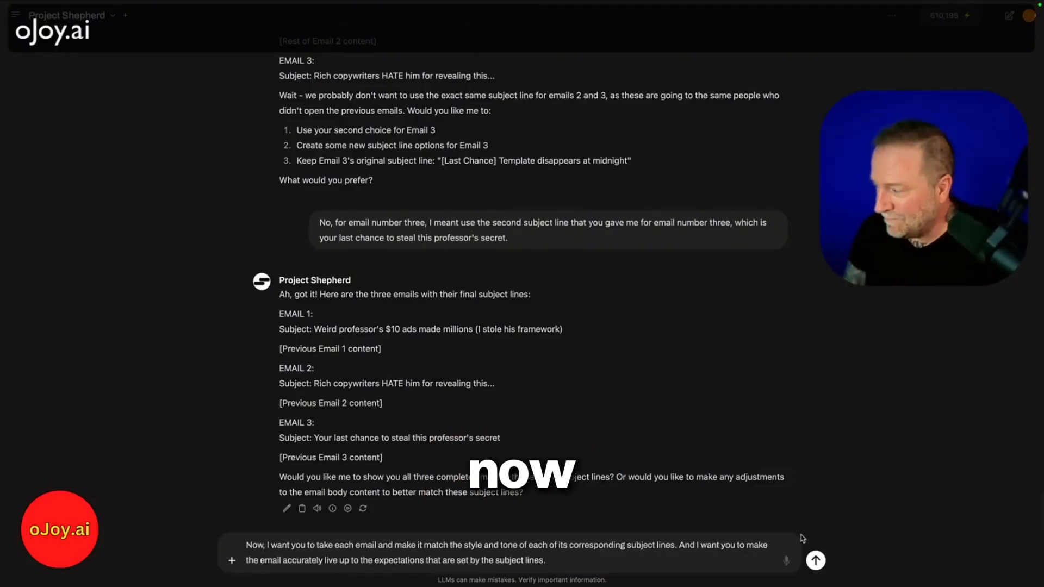
click(815, 560)
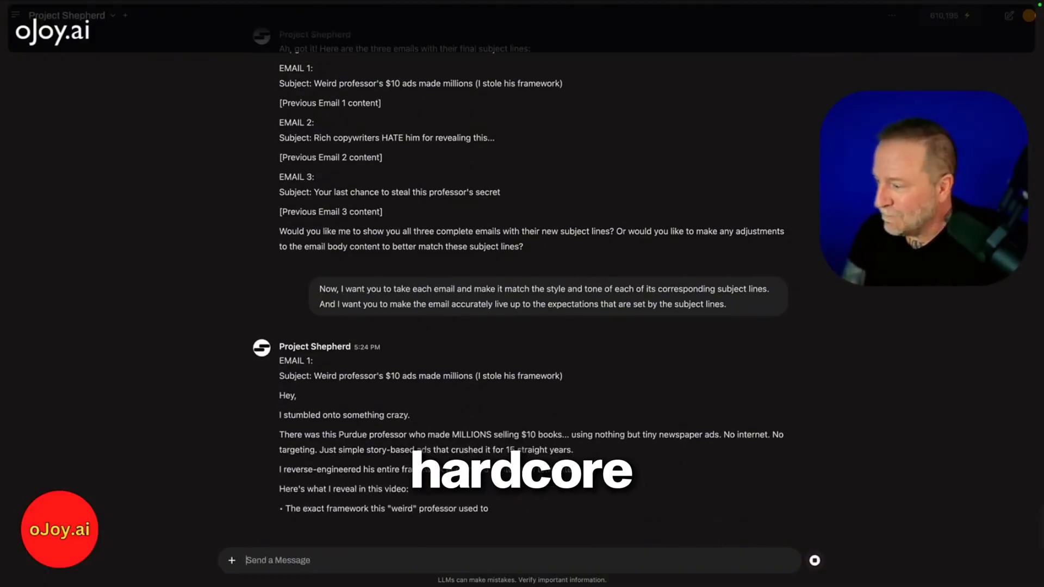
Step: Scroll through the rewritten Email 1 to its timestamped bullets and watch-link call to action
scroll(down, 3)
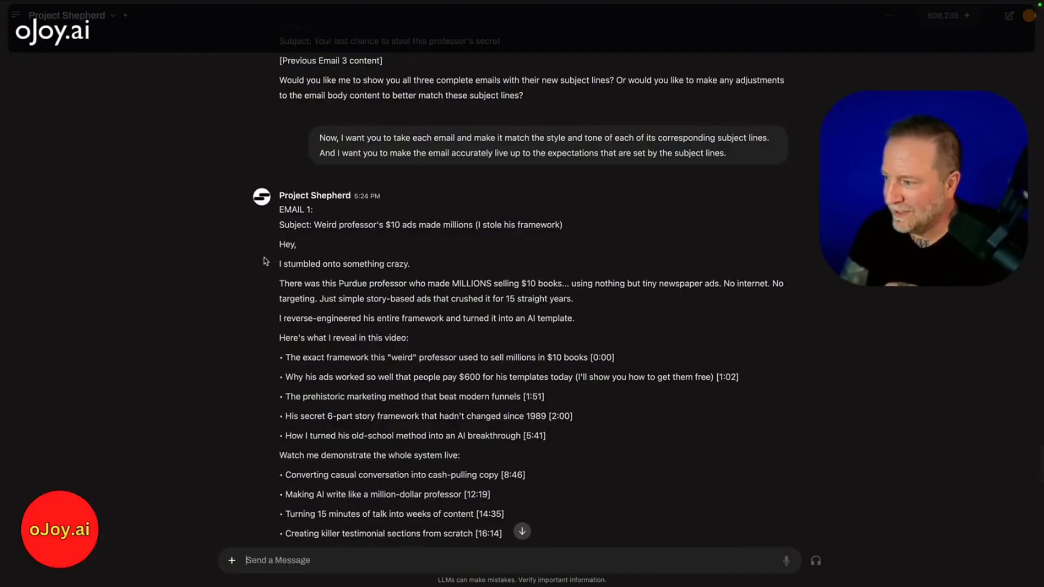
mouse_move(271, 264)
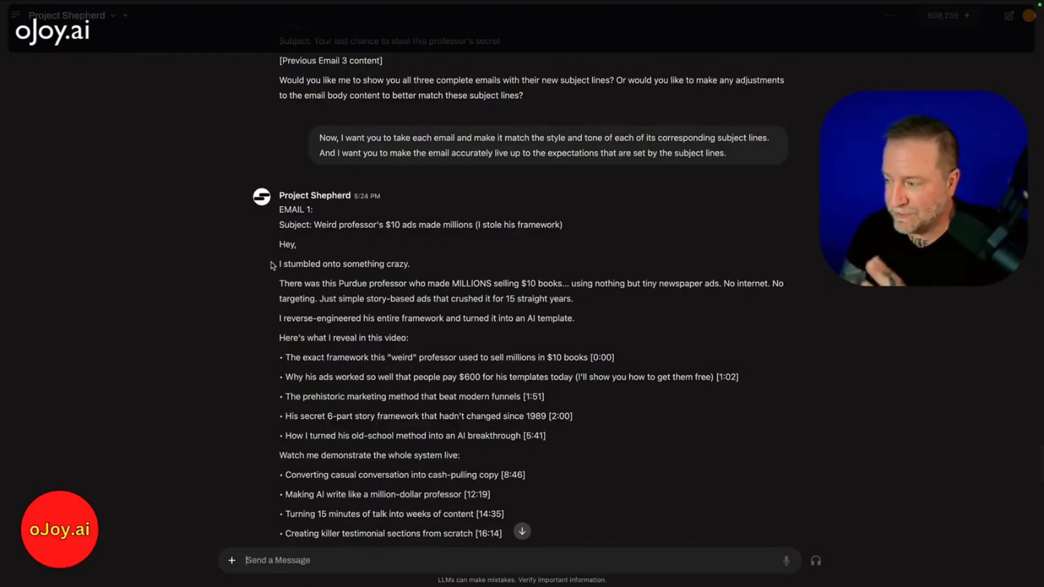
mouse_move(329, 248)
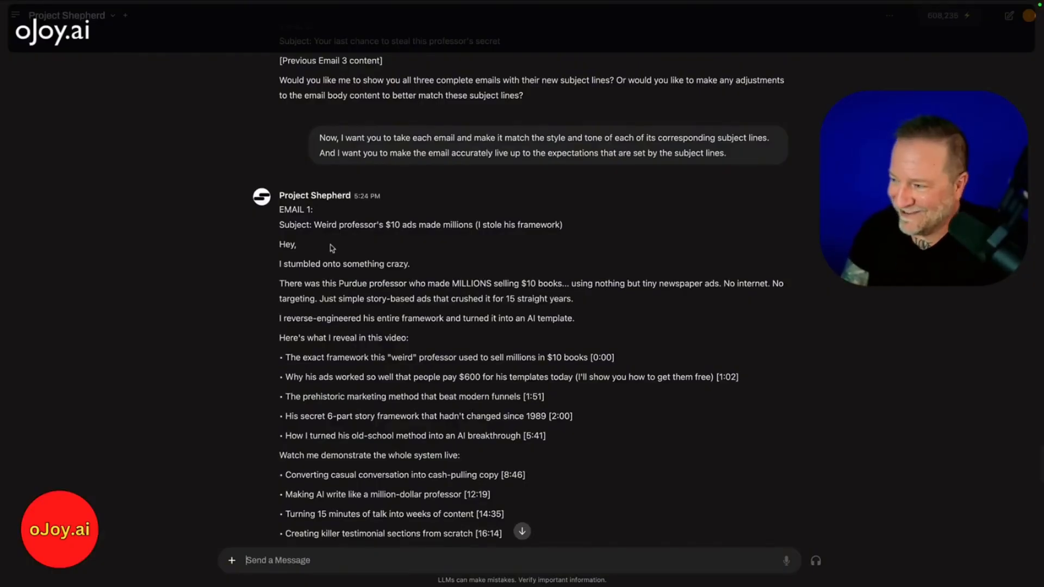
scroll(down, 3)
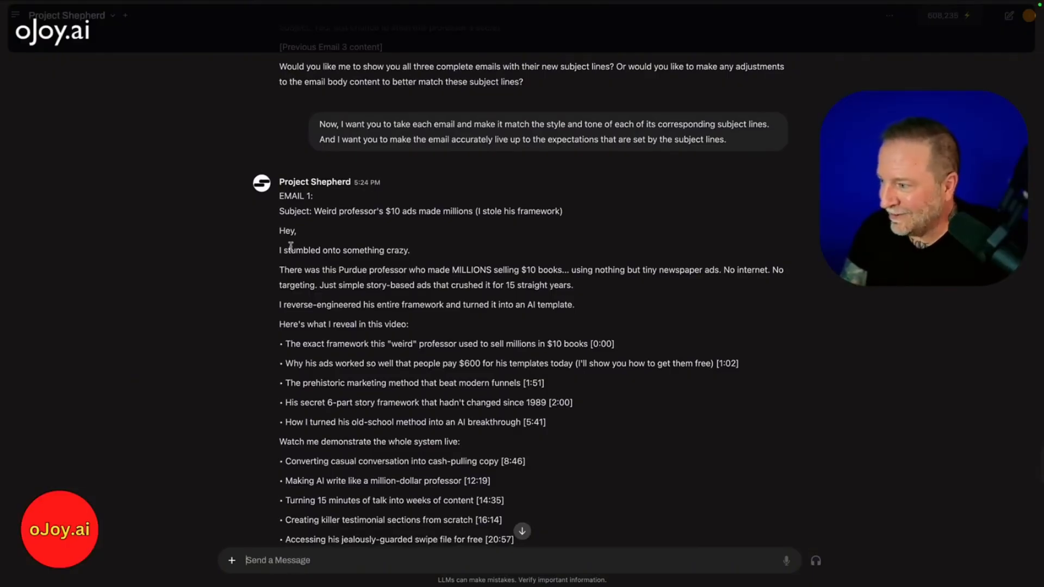
scroll(down, 3)
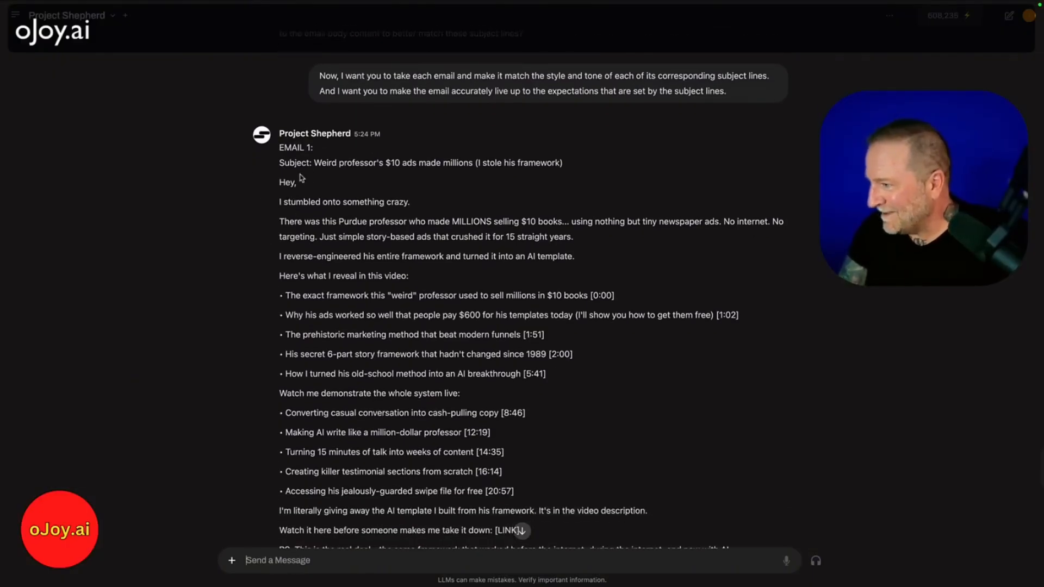
mouse_move(326, 229)
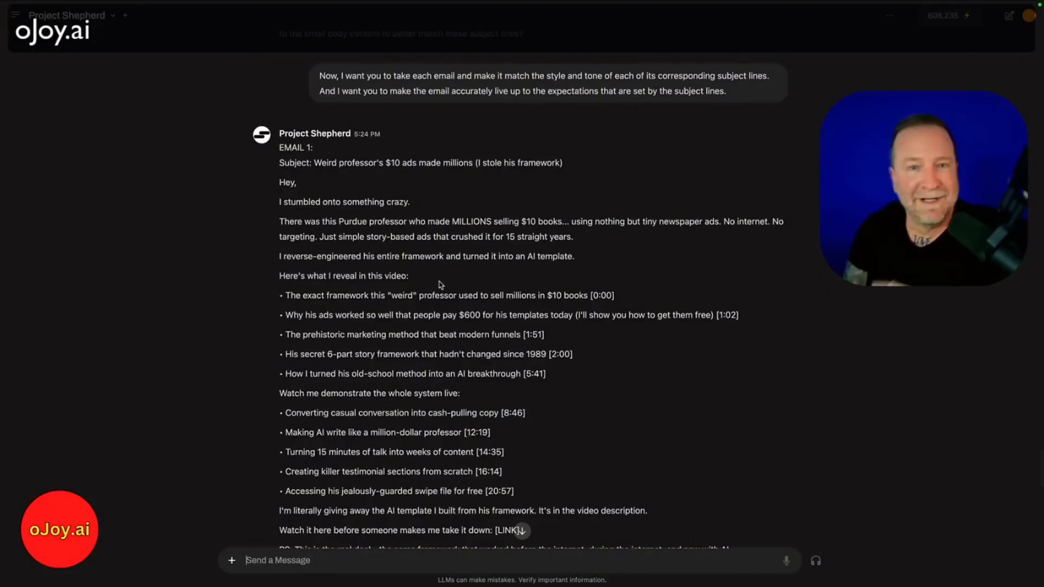
Step: Scroll past Email 1's PS to read Email 2, 'Rich copywriters HATE him for revealing this...'
scroll(down, 3)
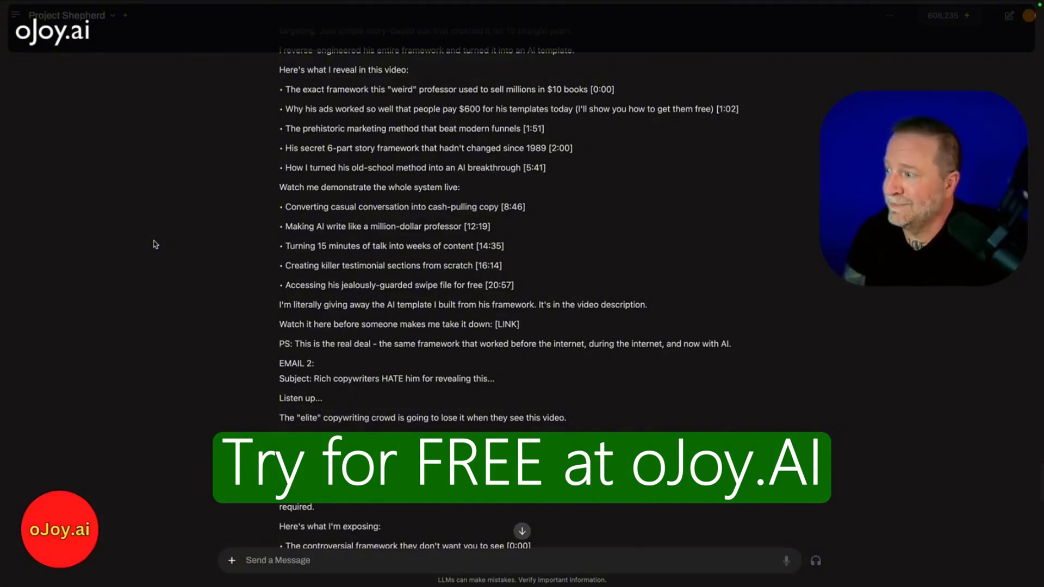
mouse_move(214, 240)
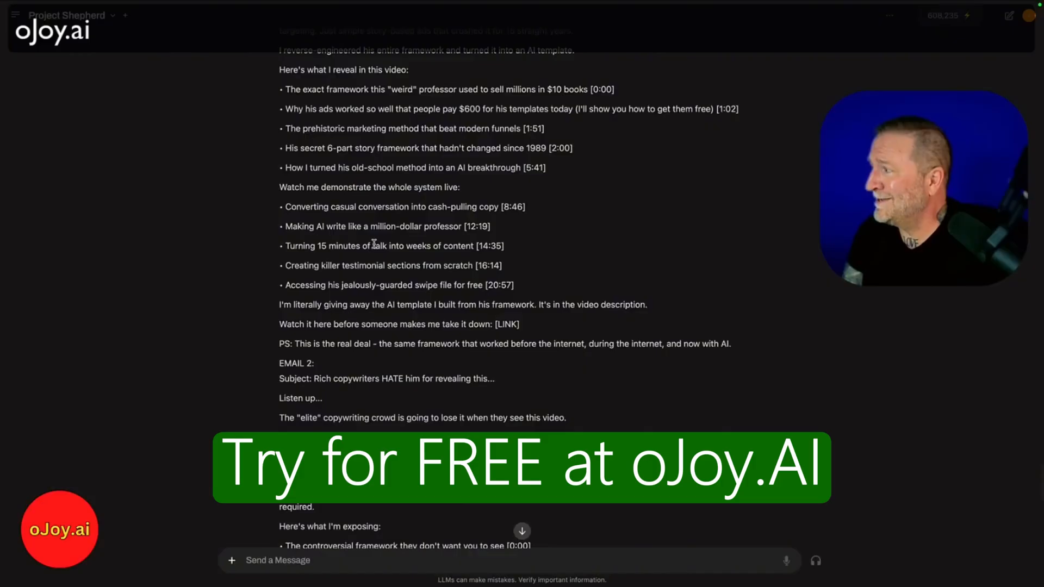
scroll(down, 3)
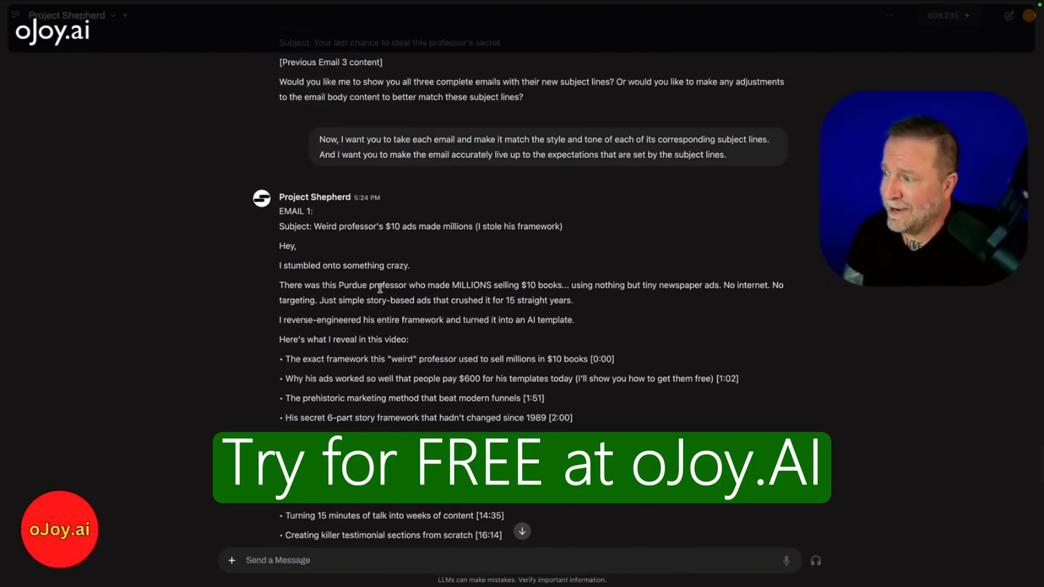